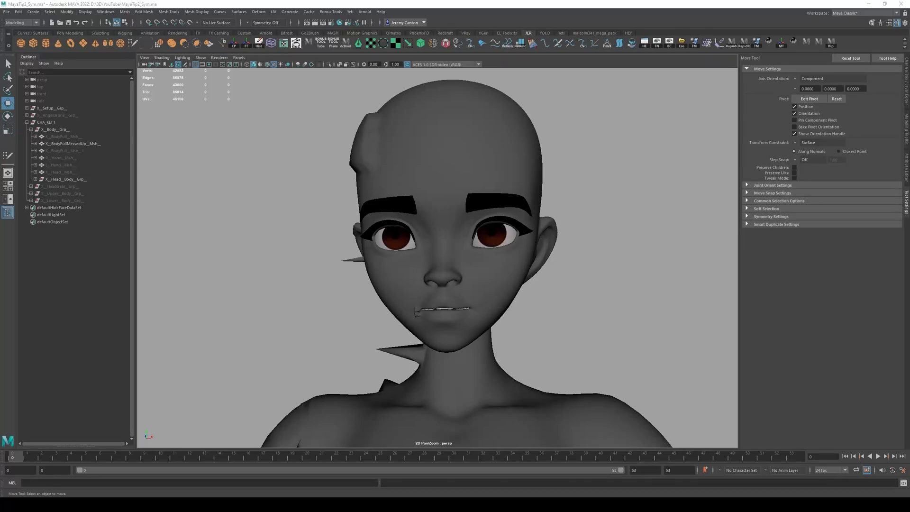
- Select the character head mesh and toggle component editing with F8
{"action": "left_click", "coordinate": [72, 143]}
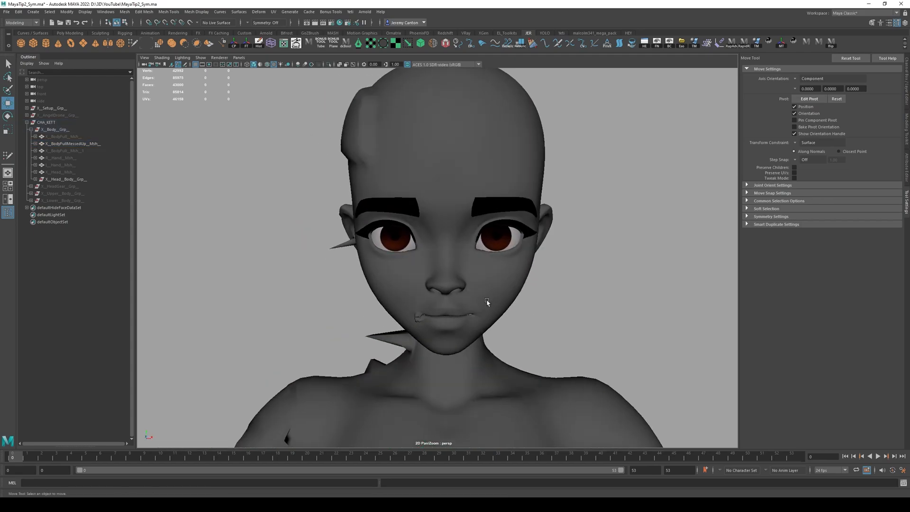
{"action": "left_click", "coordinate": [72, 143]}
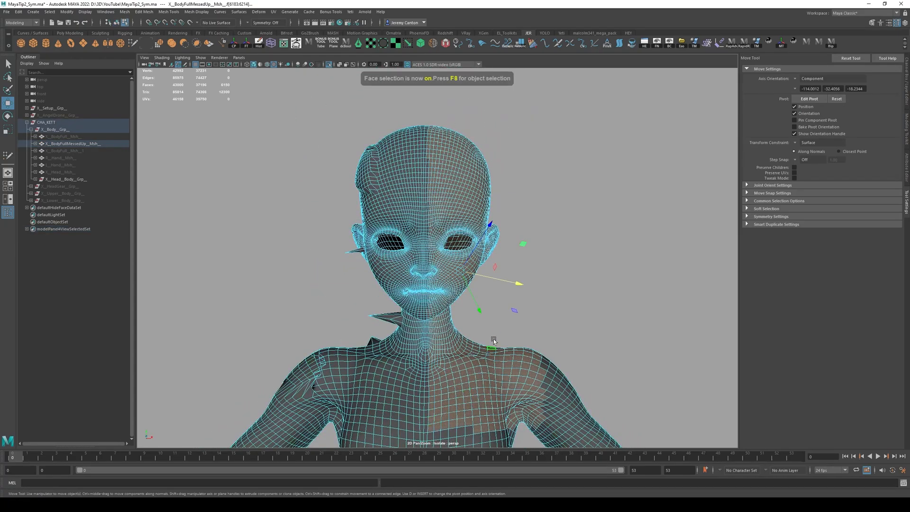
{"action": "mouse_move", "coordinate": [529, 318]}
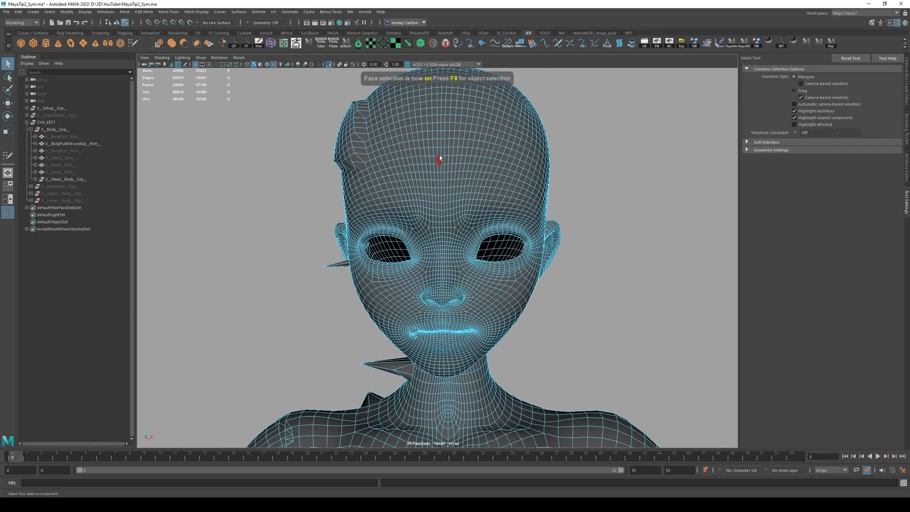
{"action": "left_click", "coordinate": [73, 144]}
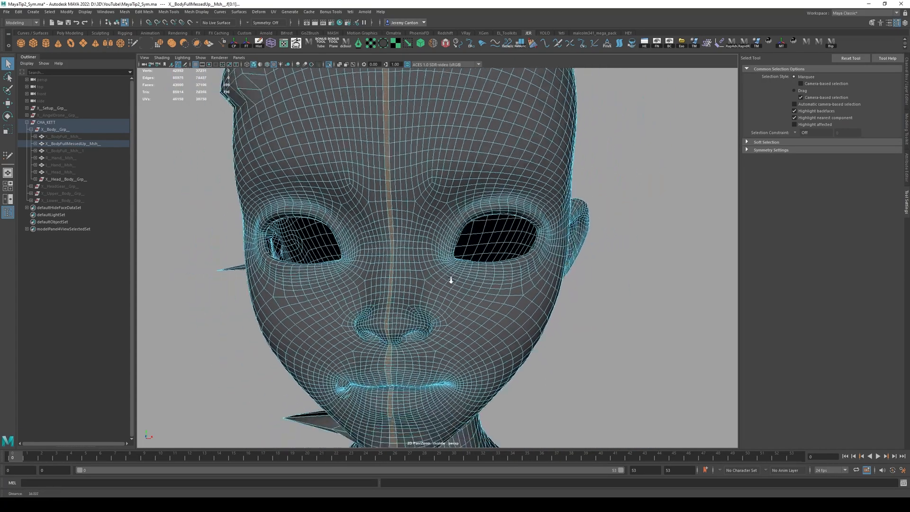
{"action": "key", "text": "F8"}
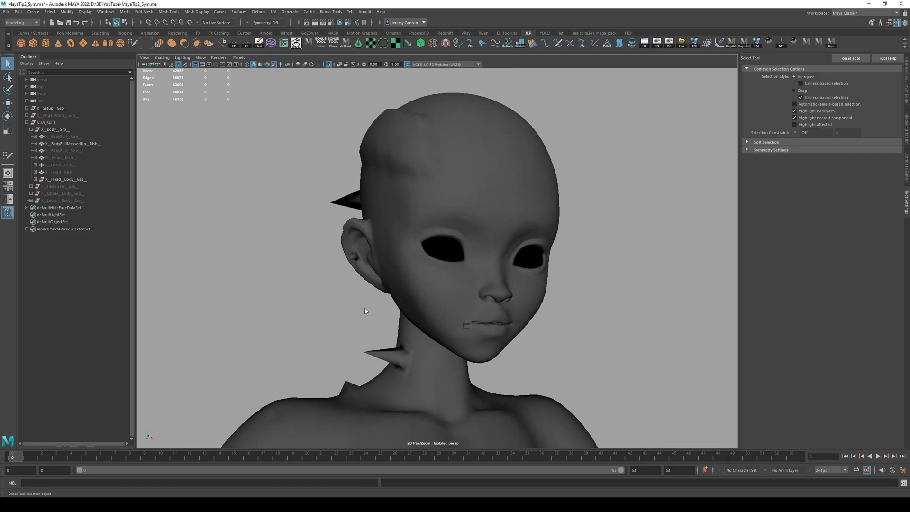
{"action": "left_click", "coordinate": [72, 143]}
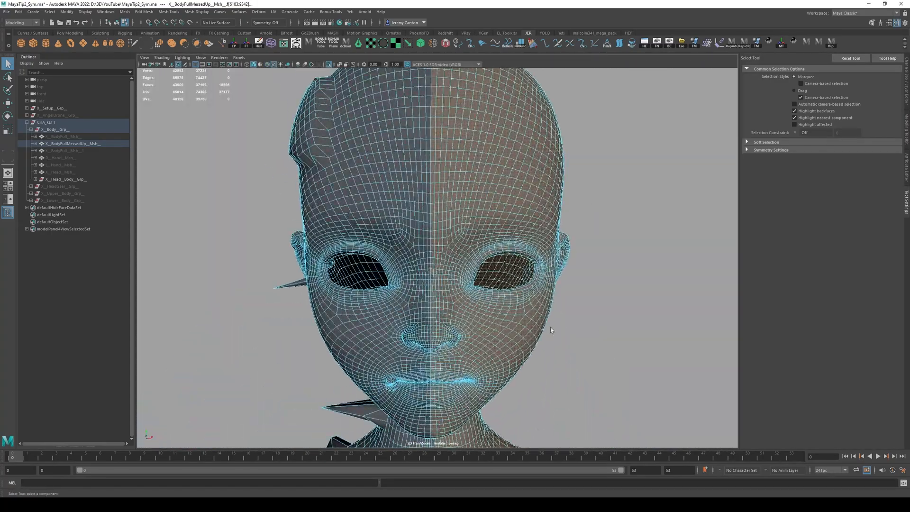
- Apply Edit Mesh > Symmetrize to the head, then return to object mode with F8
{"action": "left_click", "coordinate": [144, 11]}
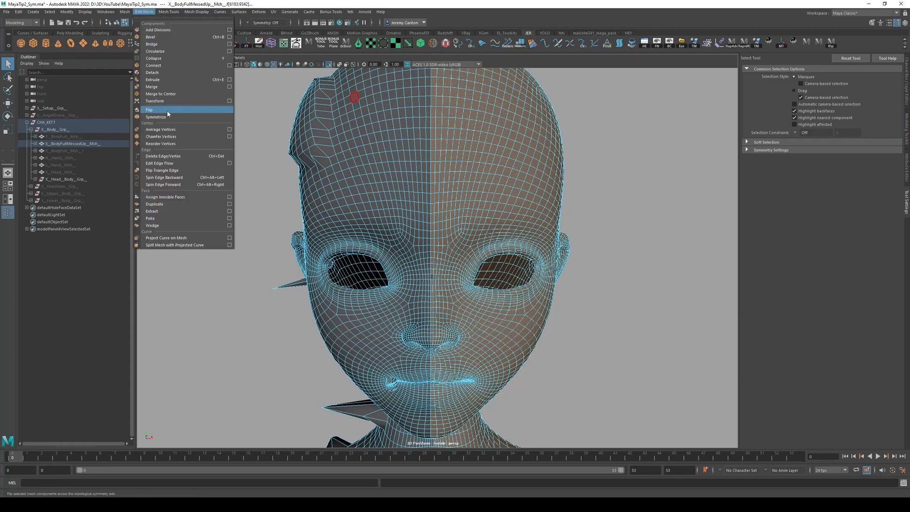
{"action": "left_click", "coordinate": [155, 117]}
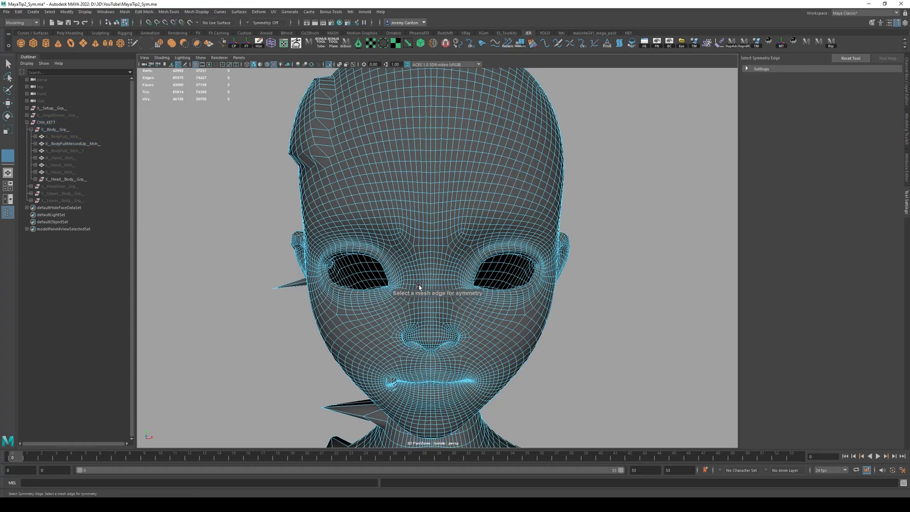
{"action": "mouse_move", "coordinate": [461, 298]}
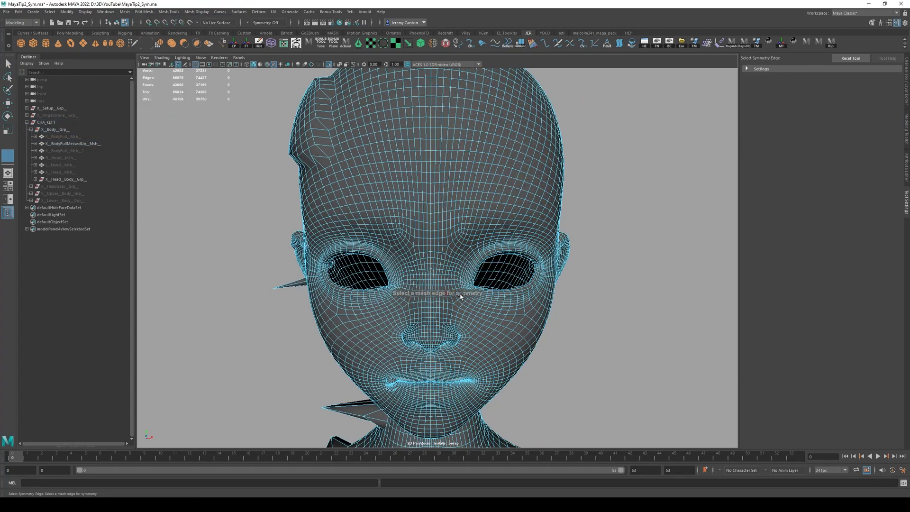
{"action": "mouse_move", "coordinate": [431, 179]}
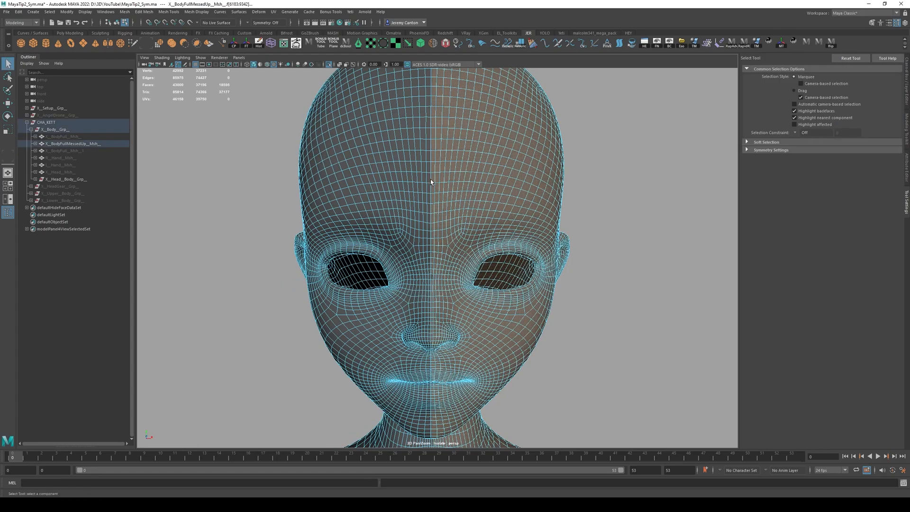
{"action": "key", "text": "F8"}
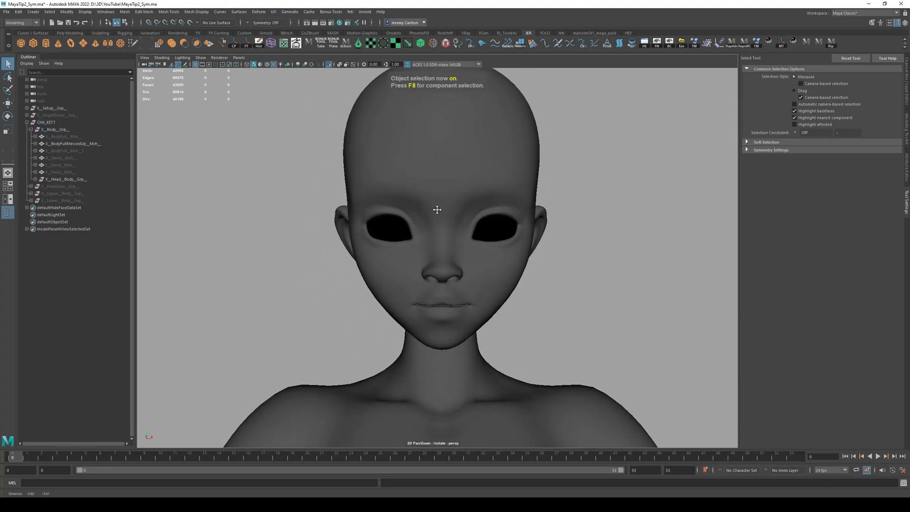